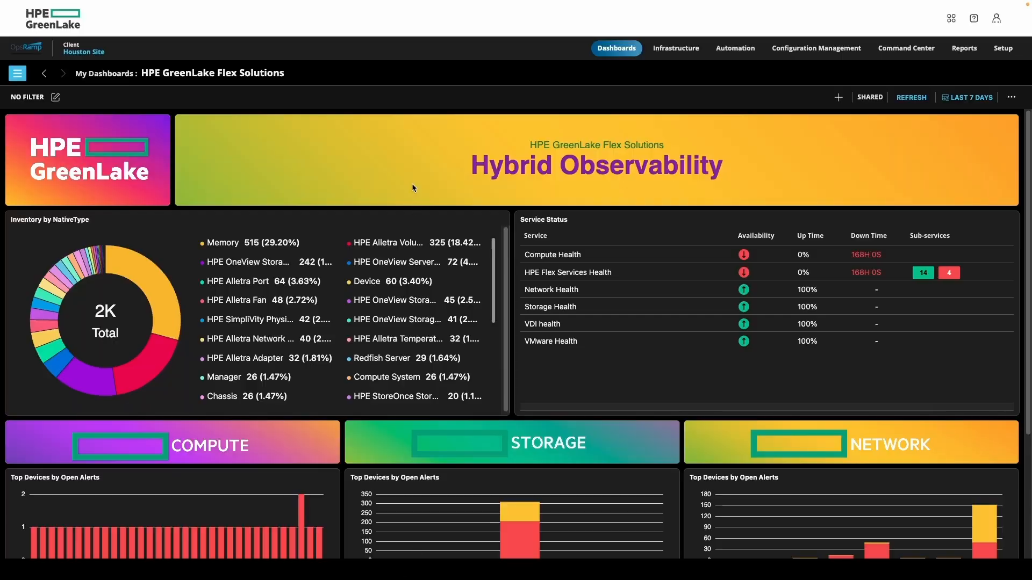
- Review the Capacity Insights and then the AI Insights dashboards
scroll("down", 3)
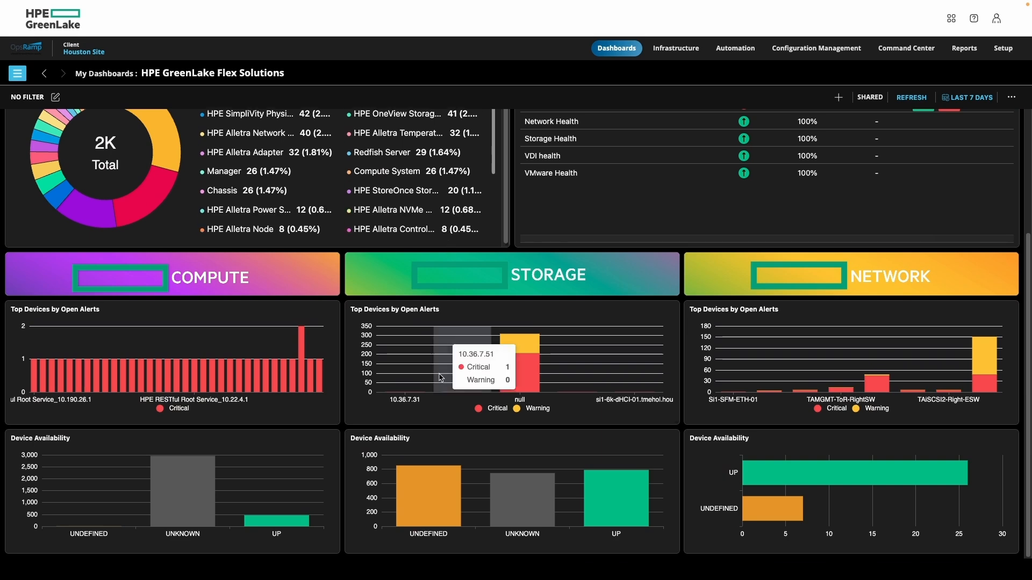
left_click(63, 73)
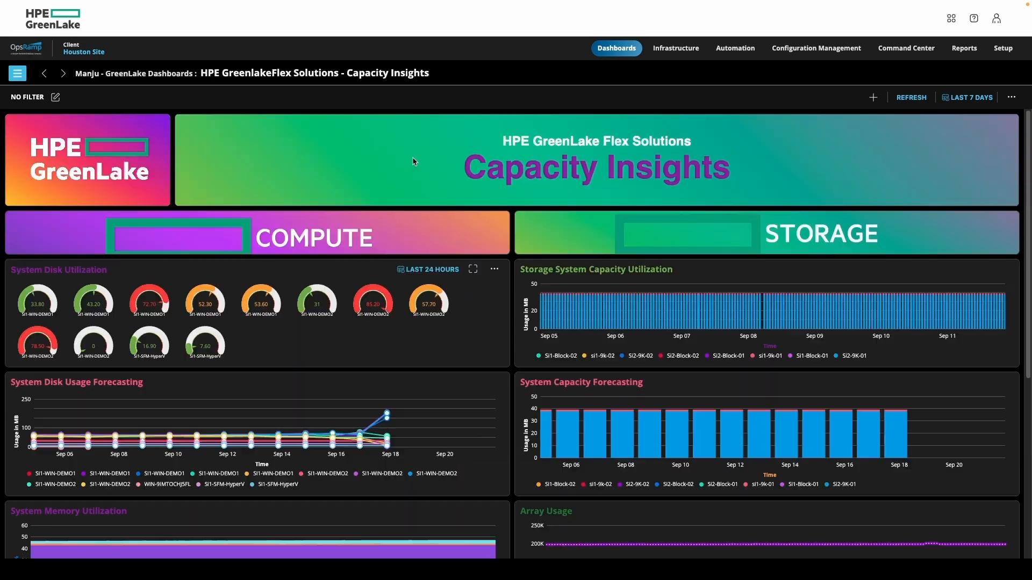
scroll("down", 3)
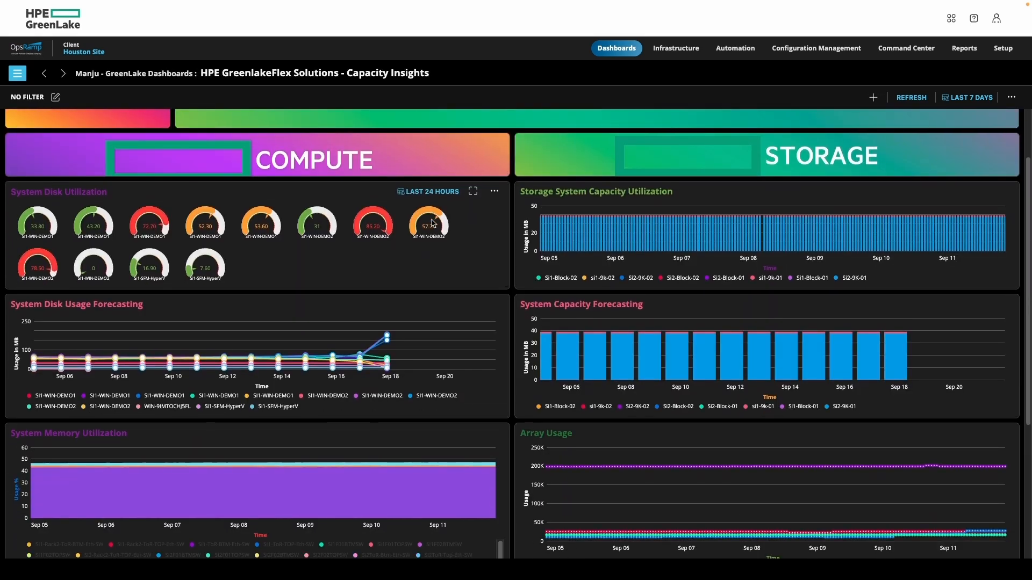
left_click(62, 73)
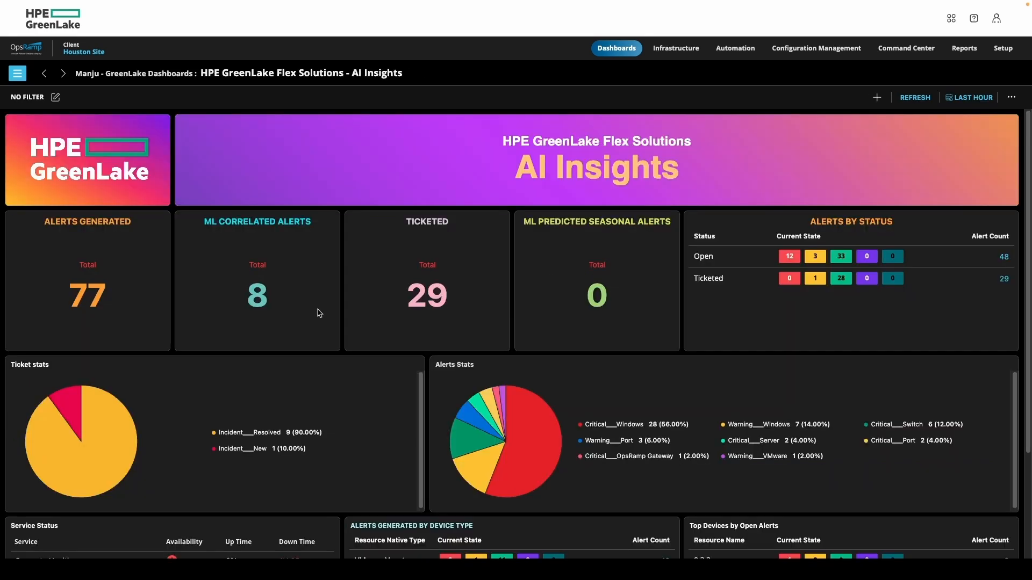
- Bring up the HPE Flex Services Health service map
left_click(675, 48)
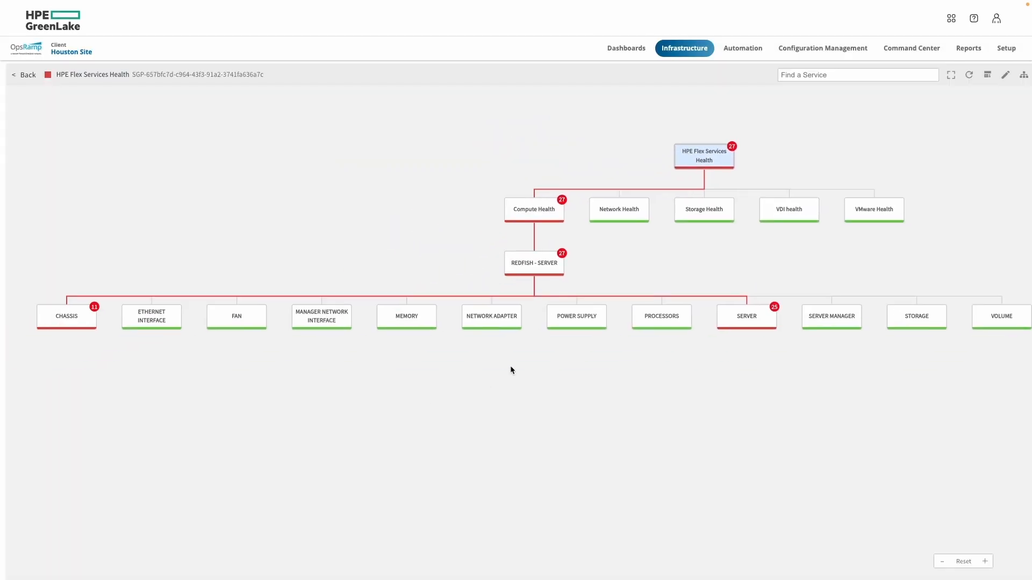
left_click(746, 316)
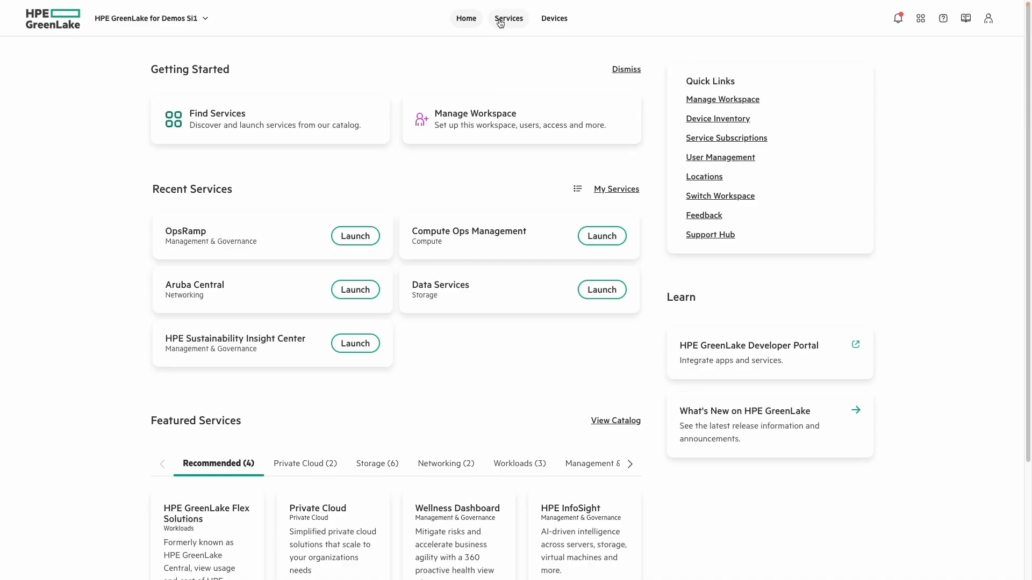
- Browse the Services and Devices inventory pages, then return to the workspace home
left_click(508, 19)
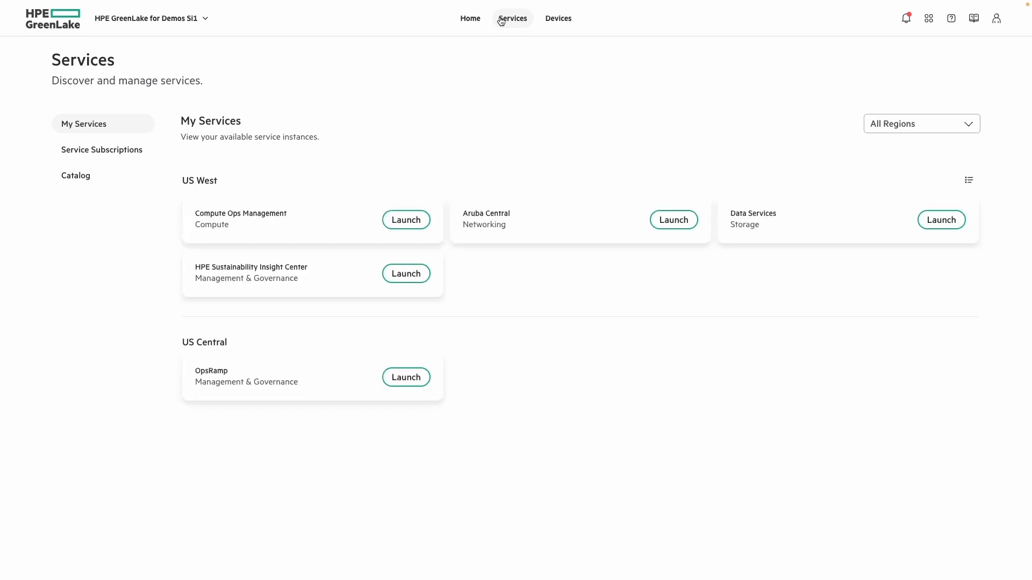
left_click(558, 19)
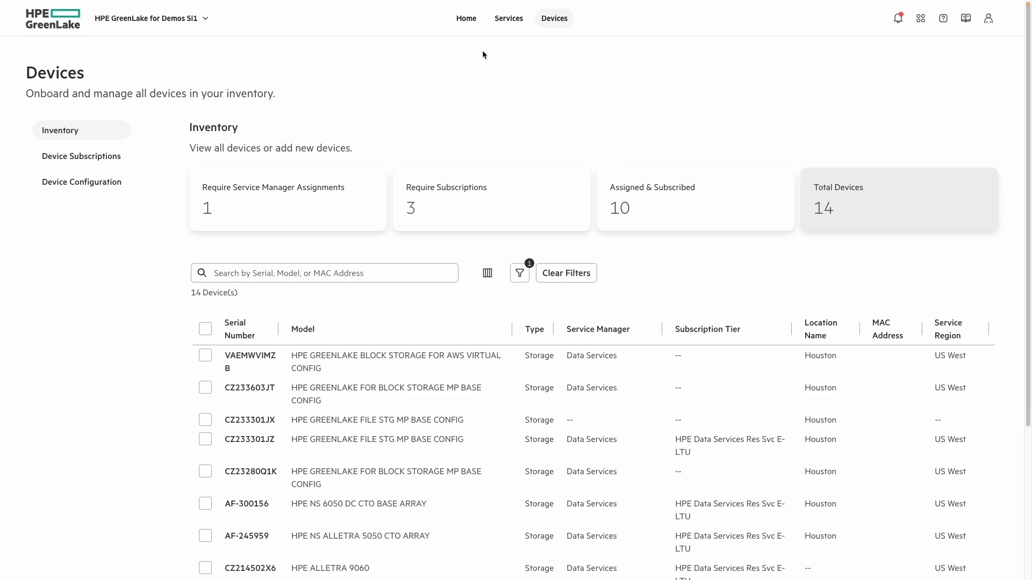
left_click(466, 18)
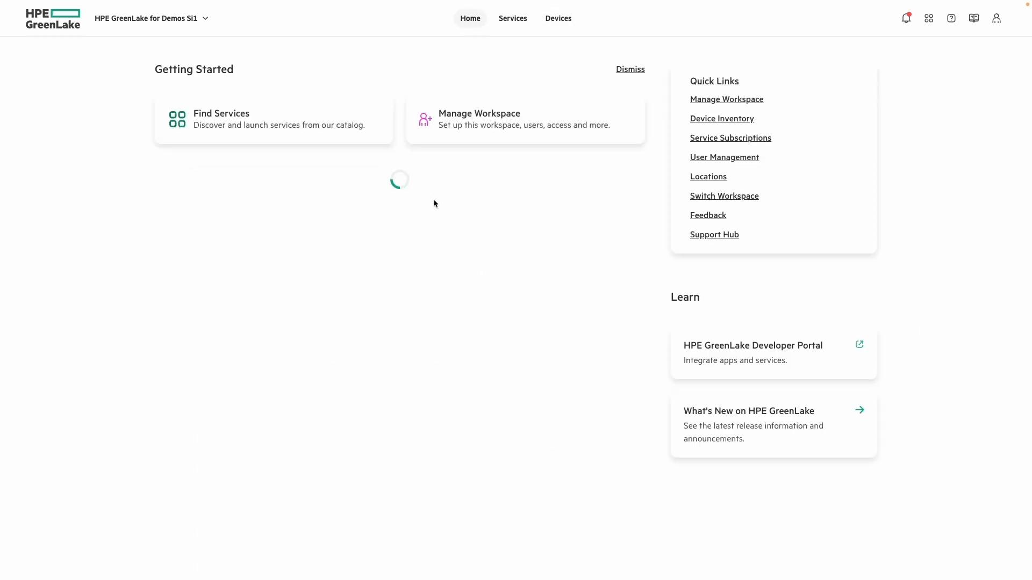
scroll("down", 3)
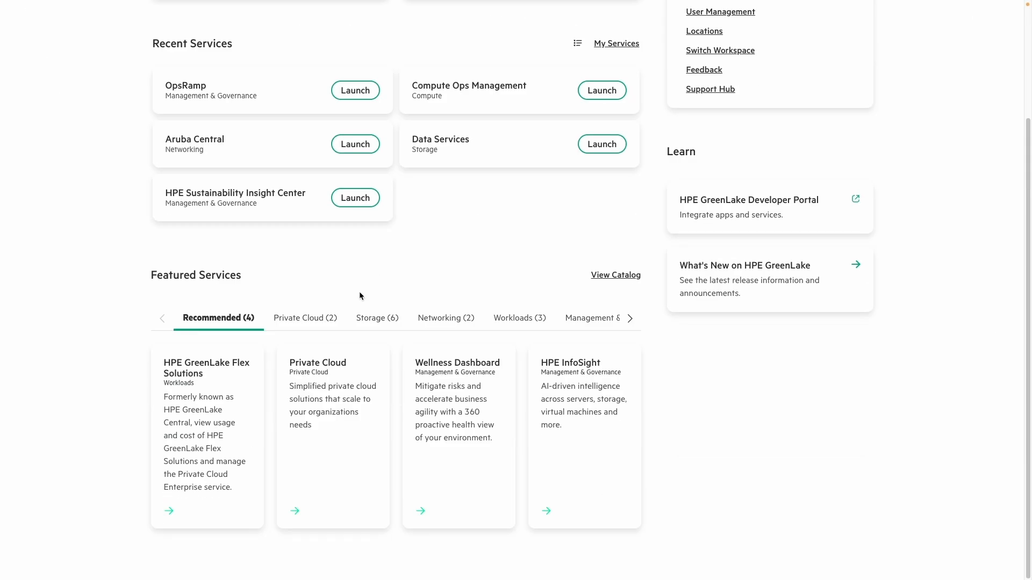
- Browse featured Private Cloud, Networking and Workloads service categories
left_click(304, 357)
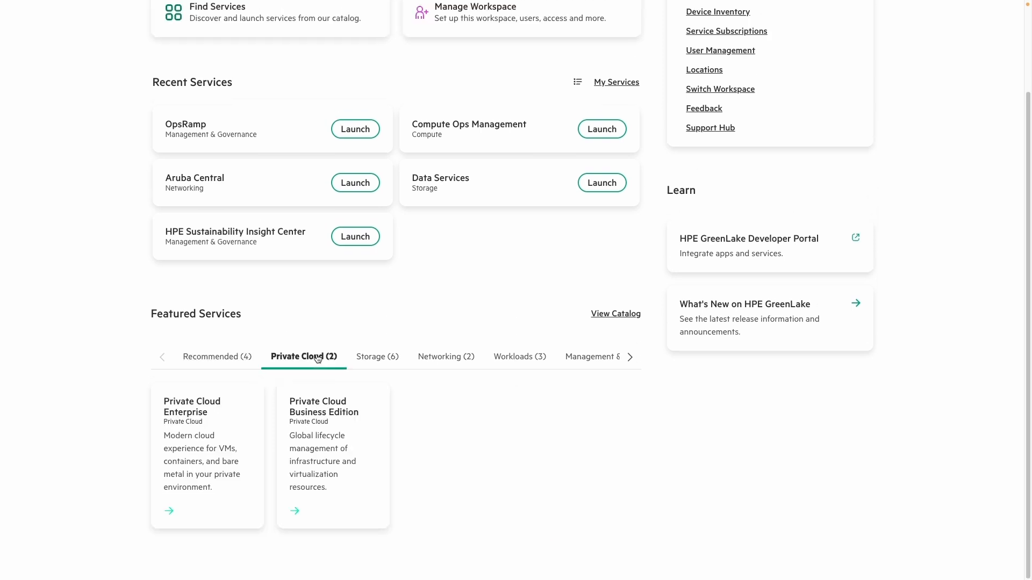
left_click(444, 357)
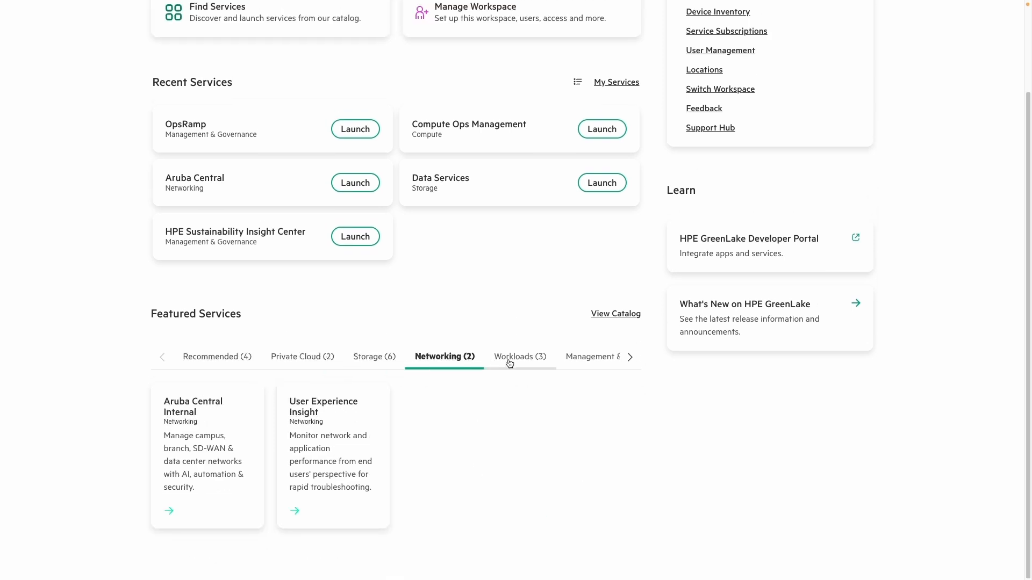
left_click(519, 357)
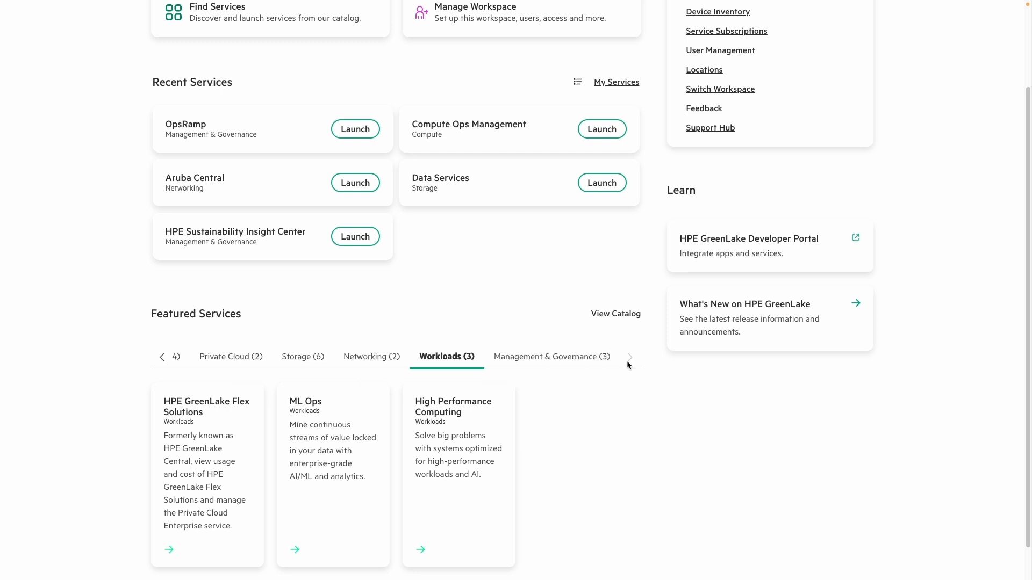
scroll("up", 3)
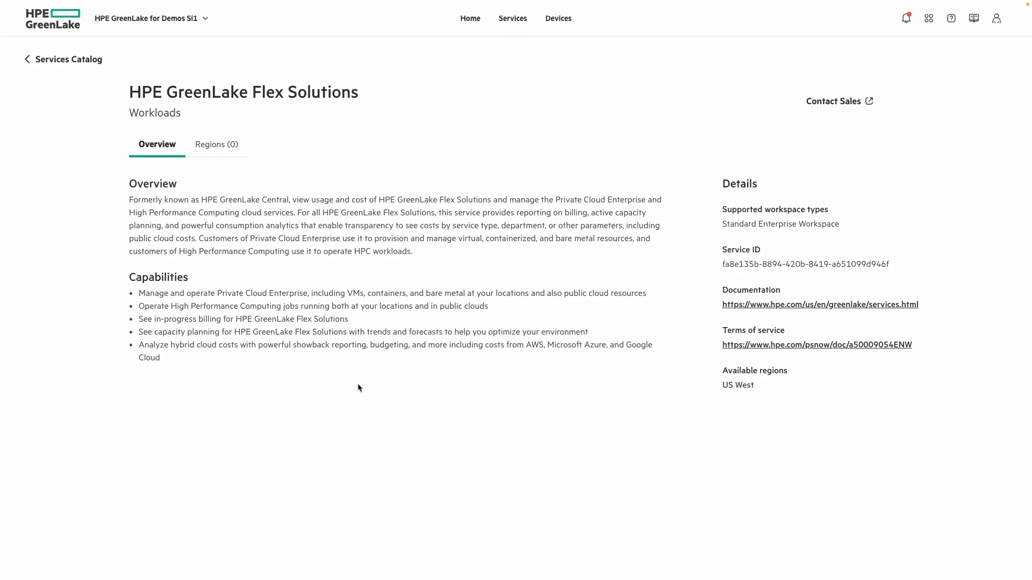
mouse_move(510, 63)
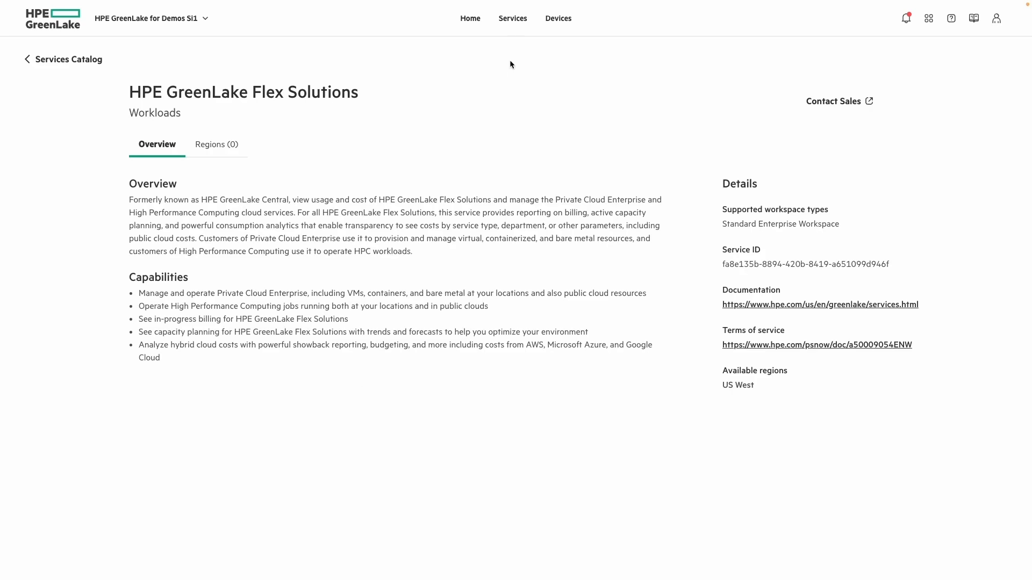
- Return to the GreenLake workspace home and scroll through recent and featured services
left_click(470, 19)
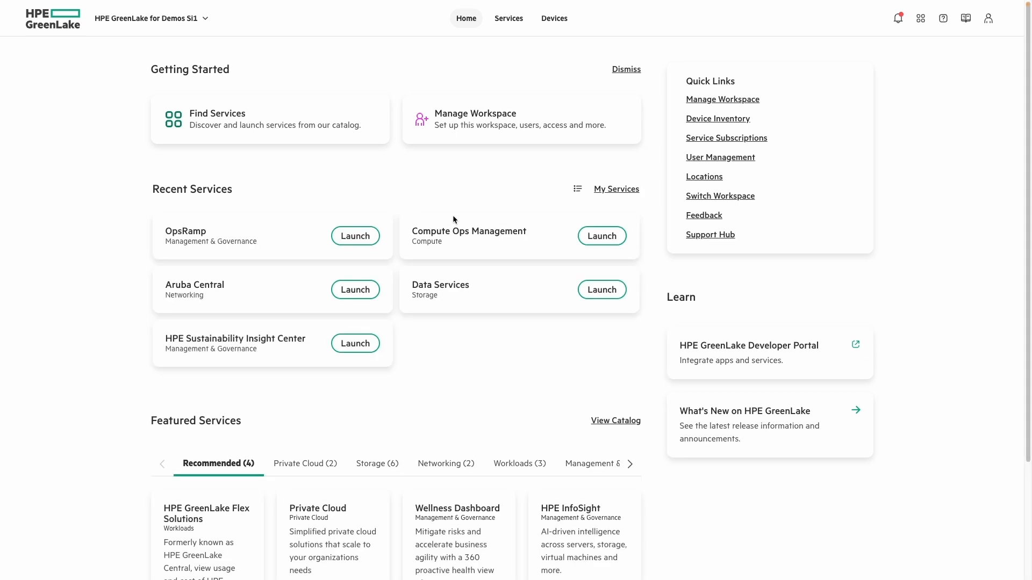
mouse_move(496, 342)
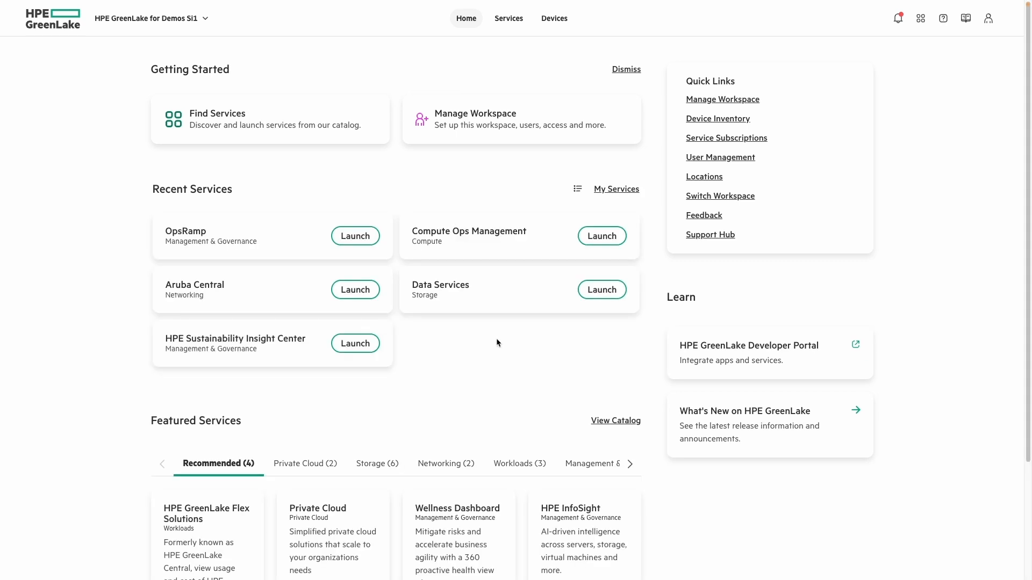
scroll("down", 3)
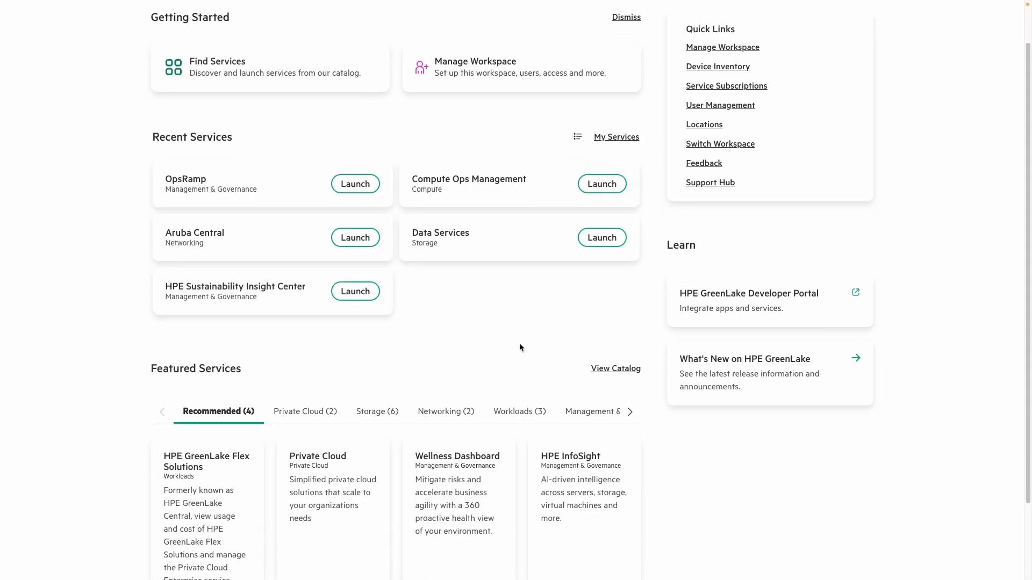
scroll("down", 3)
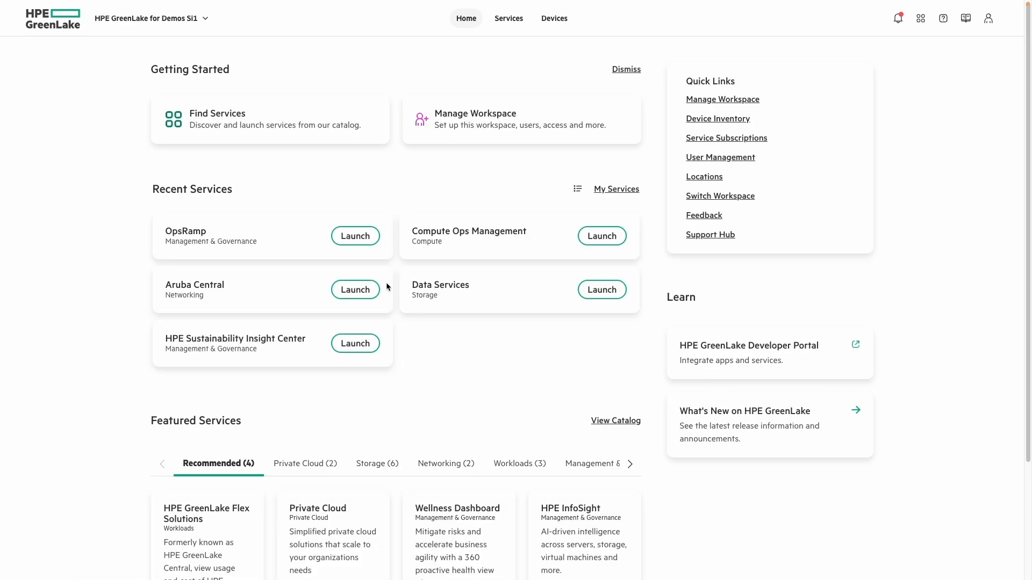
- Launch OpsRamp and review the Flex Solutions compute, storage and network widgets
left_click(354, 236)
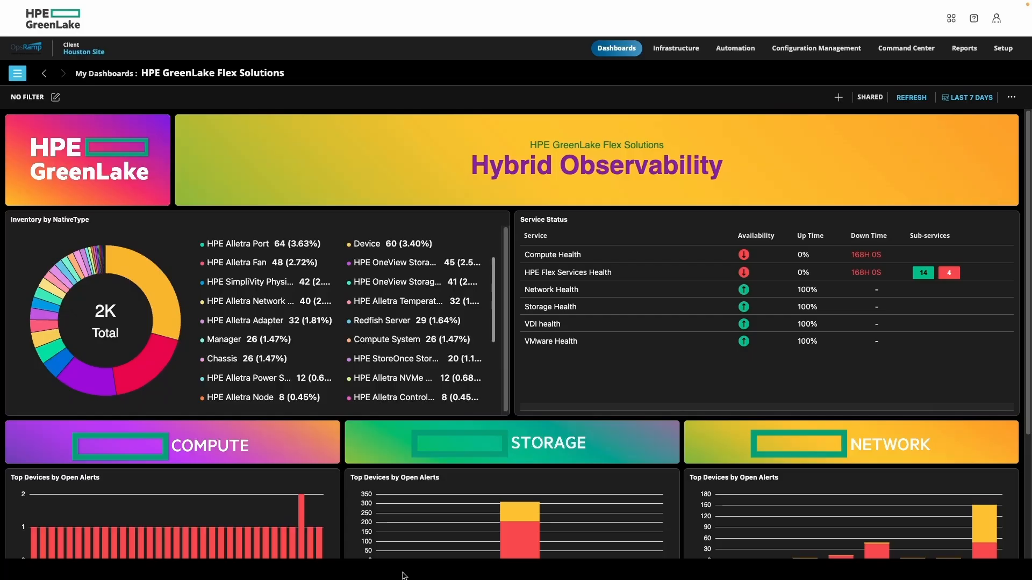
scroll("down", 3)
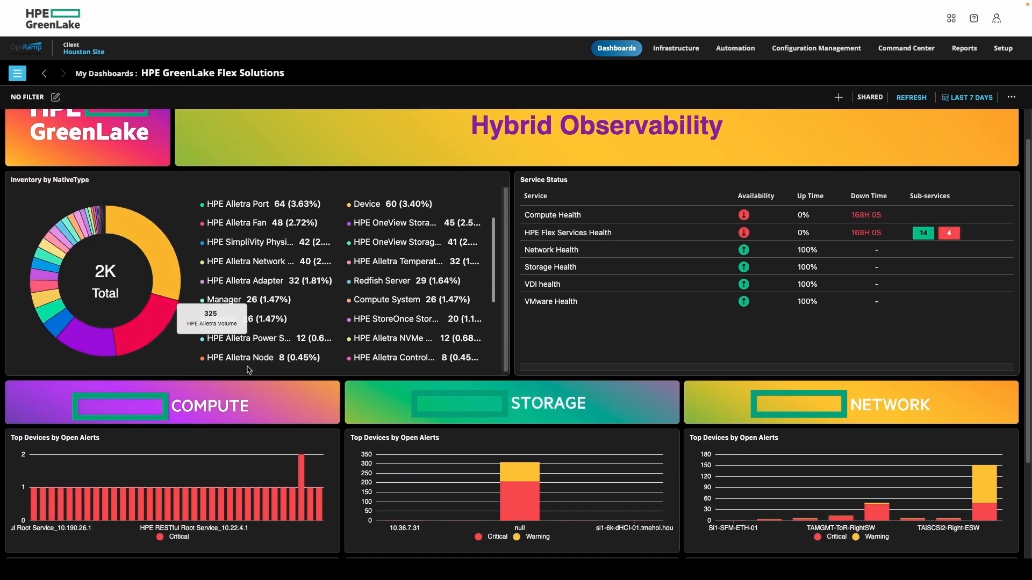
scroll("down", 3)
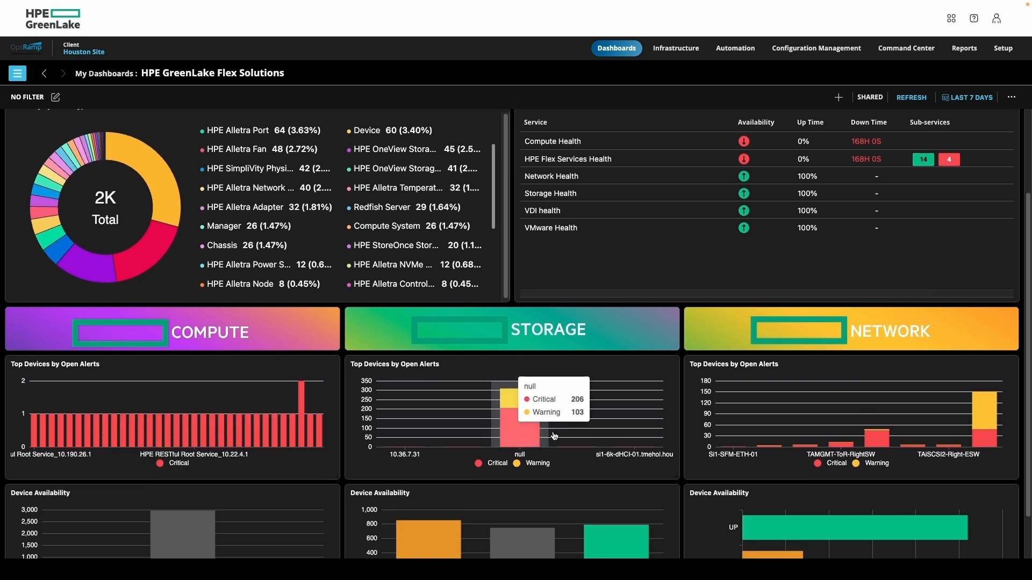
scroll("down", 3)
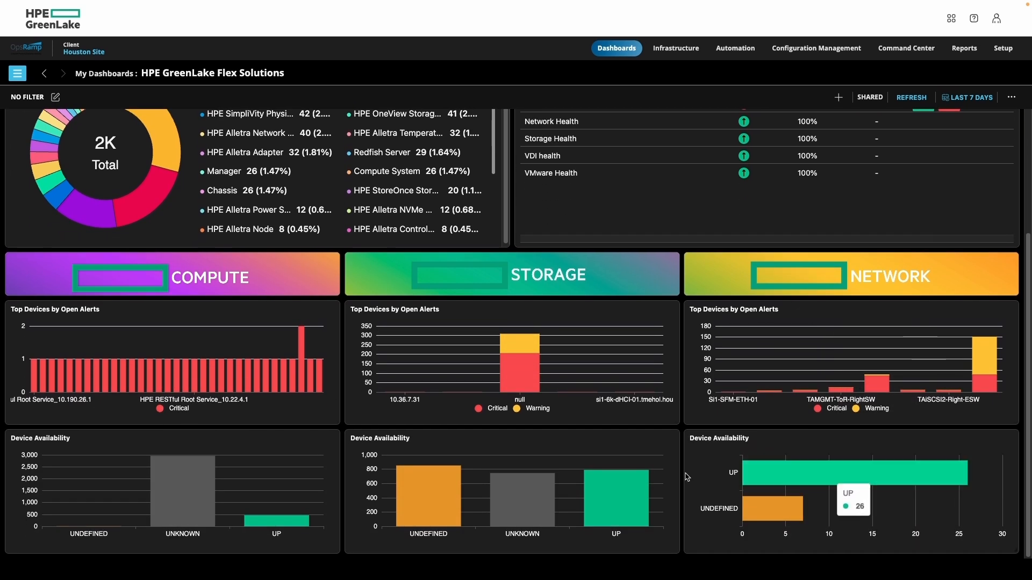
mouse_move(446, 486)
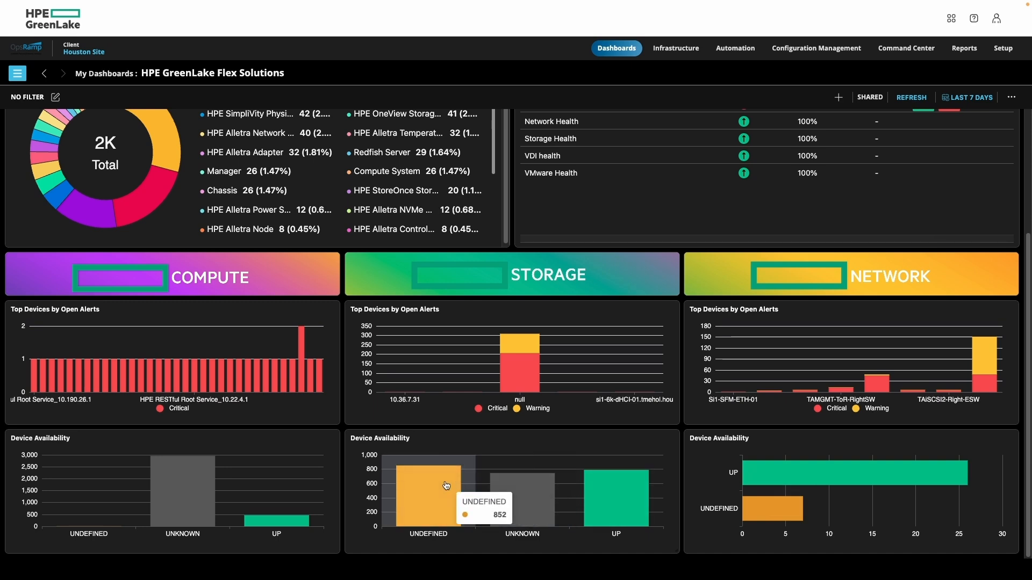
left_click(675, 47)
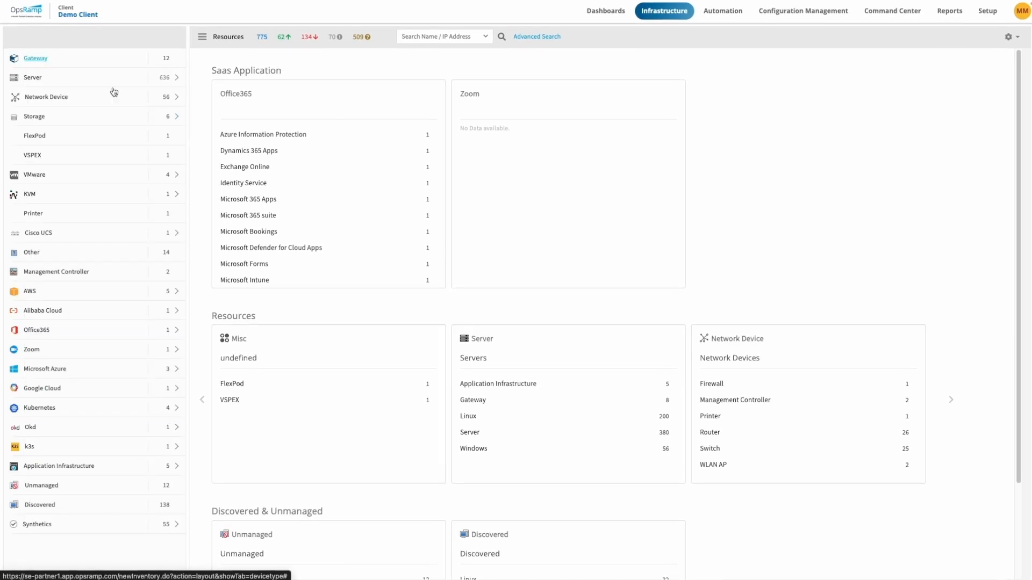
- Expand Network Device, VMware and Azure resources, view Azure Sales, then return to Azure accounts
left_click(11, 41)
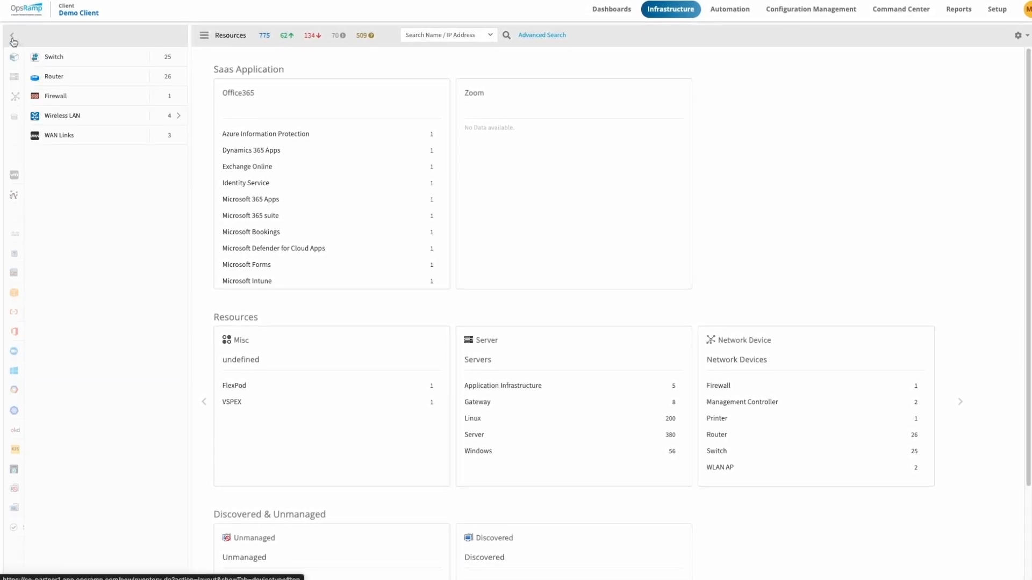
left_click(11, 34)
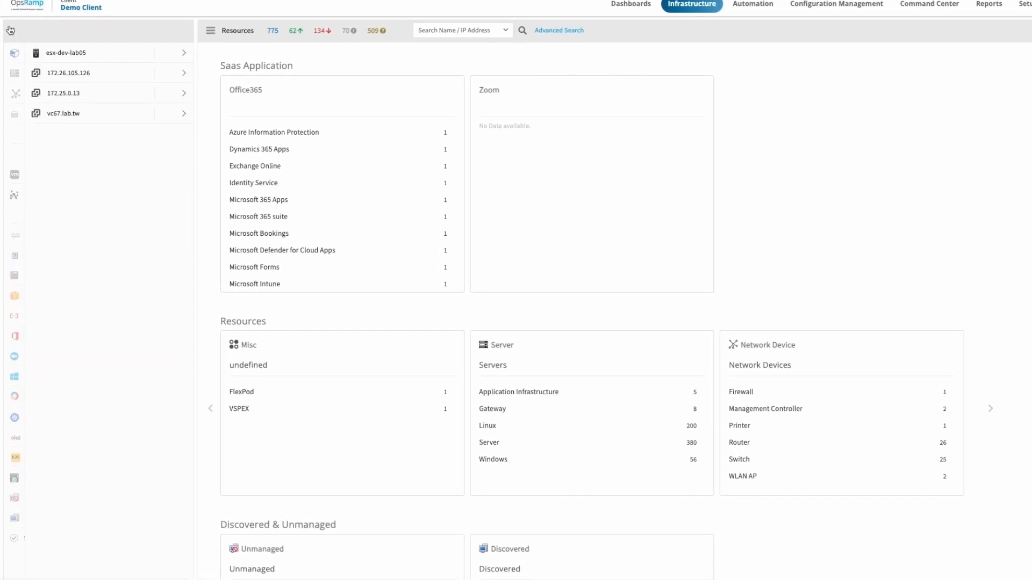
left_click(9, 30)
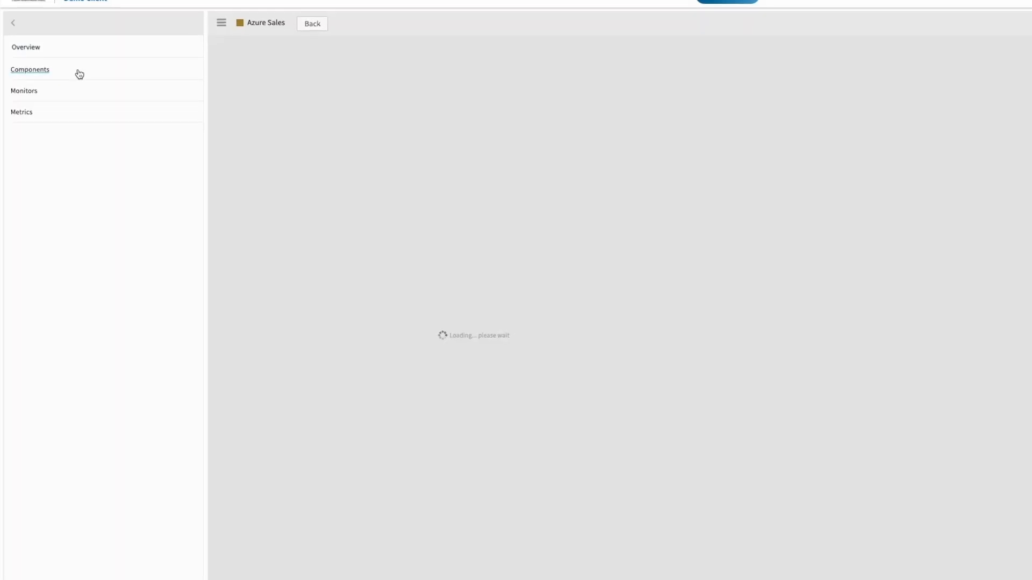
left_click(13, 23)
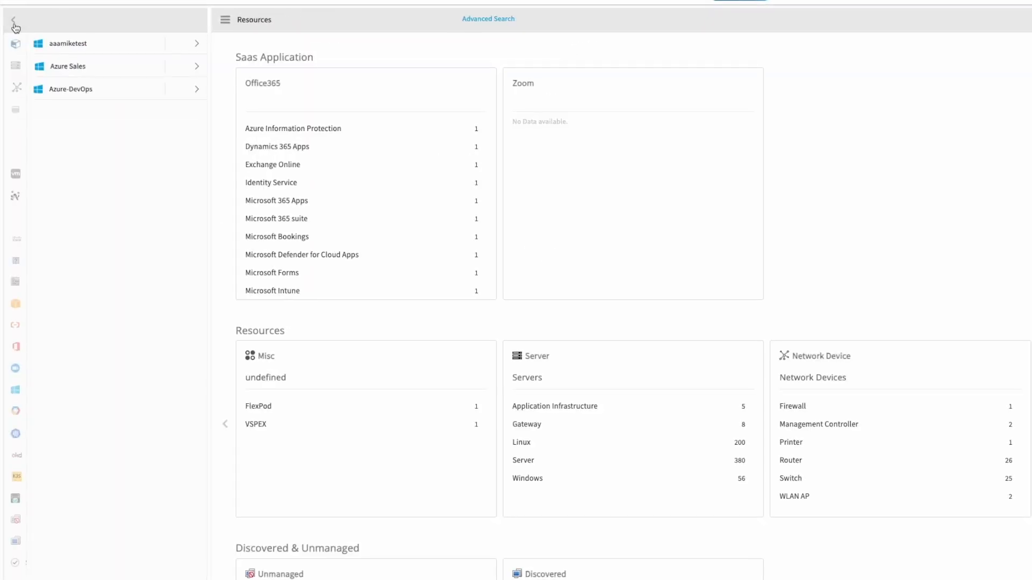
left_click(14, 26)
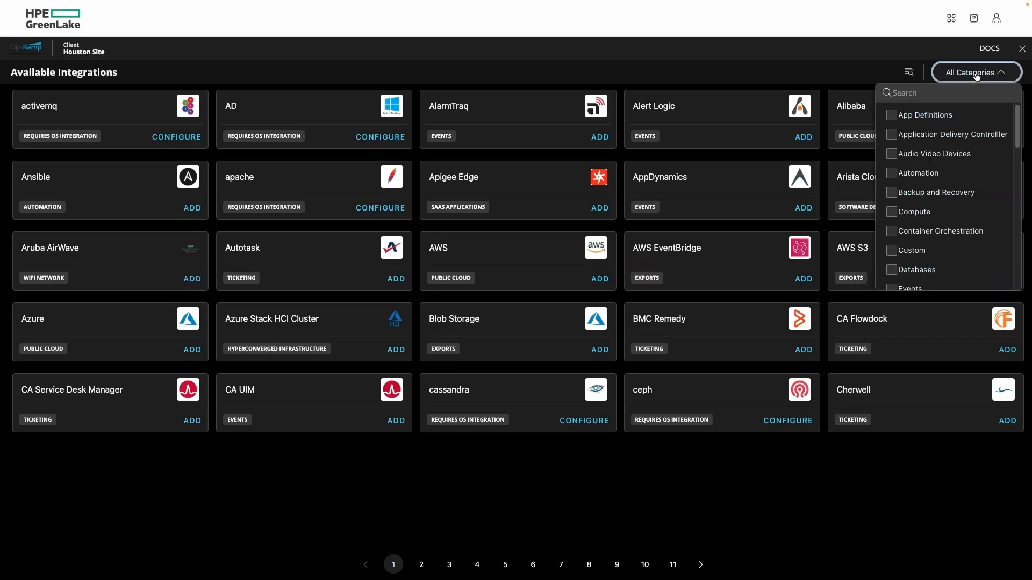
- Filter the integrations catalog by category to Public Cloud only
scroll("down", 3)
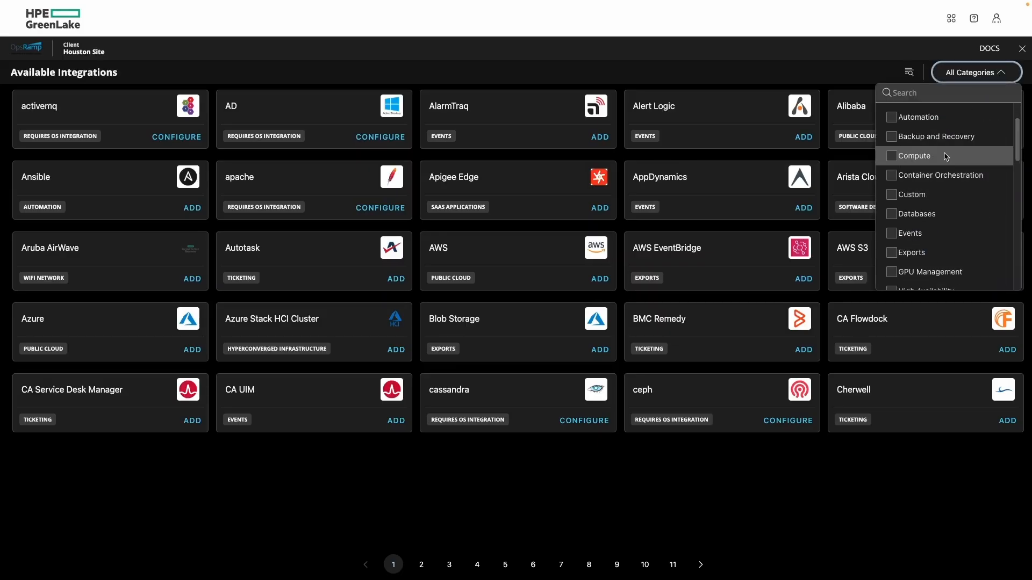
scroll("down", 3)
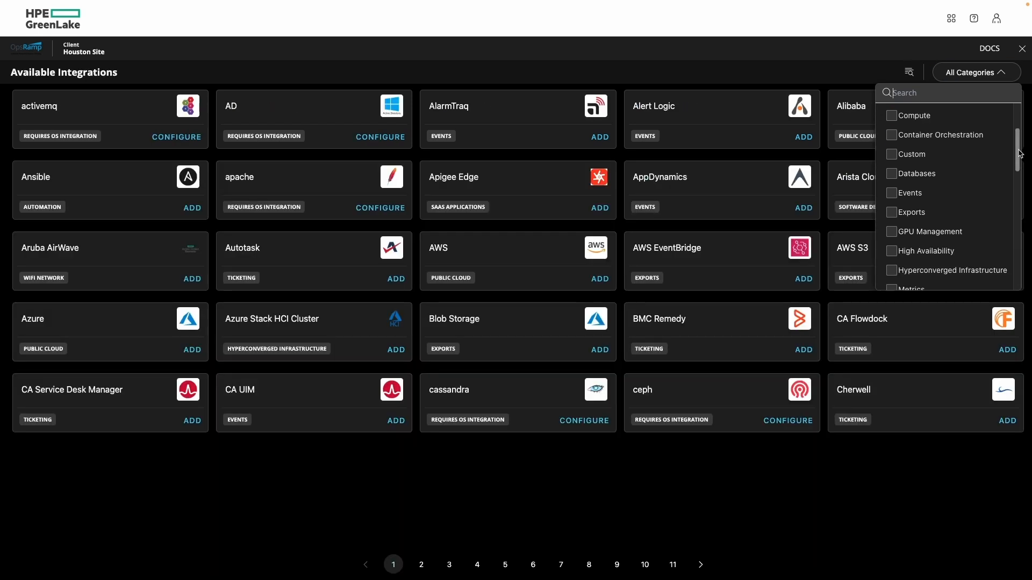
scroll("down", 3)
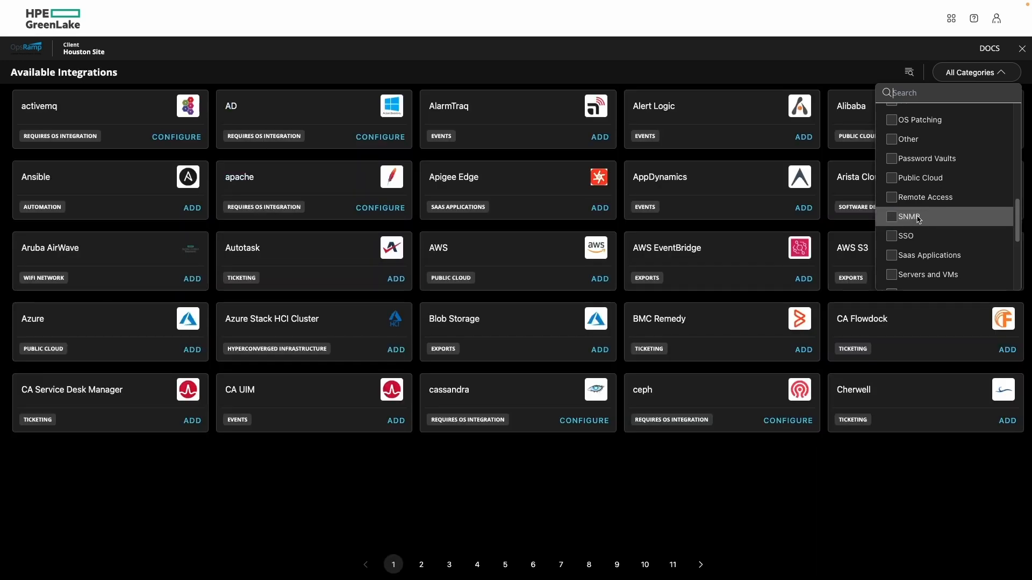
mouse_move(1006, 215)
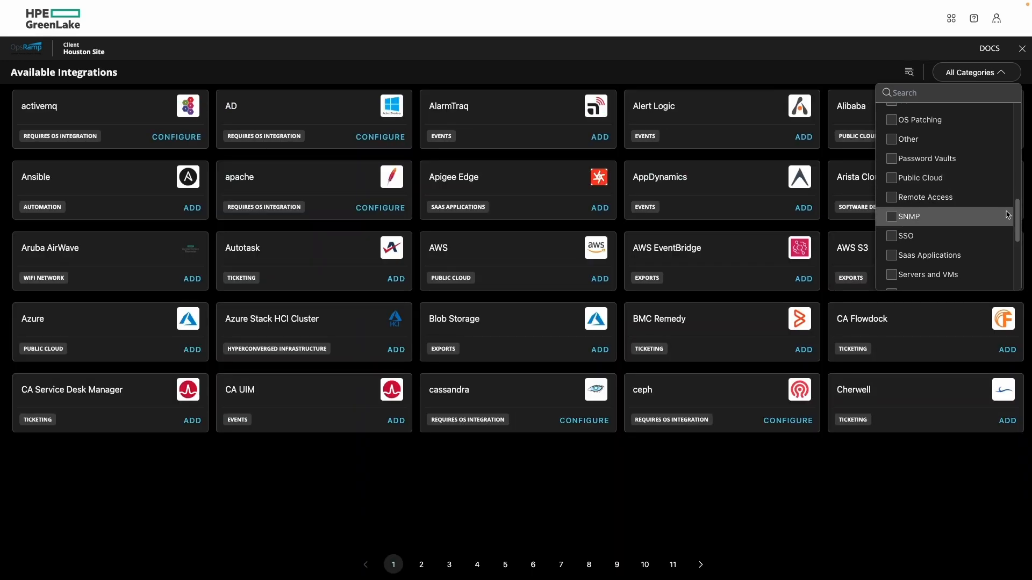
scroll("down", 3)
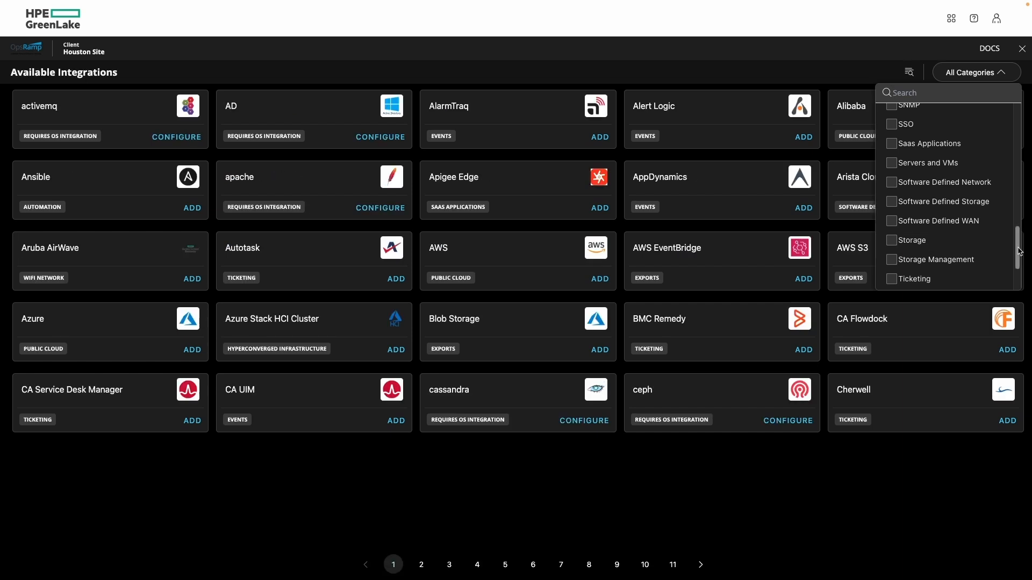
left_click(893, 218)
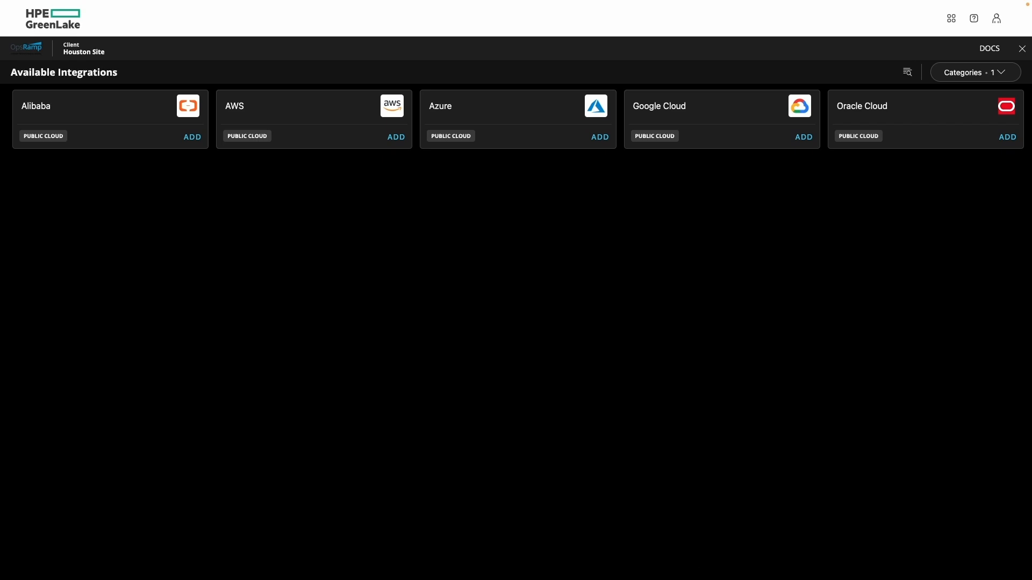
left_click(1021, 48)
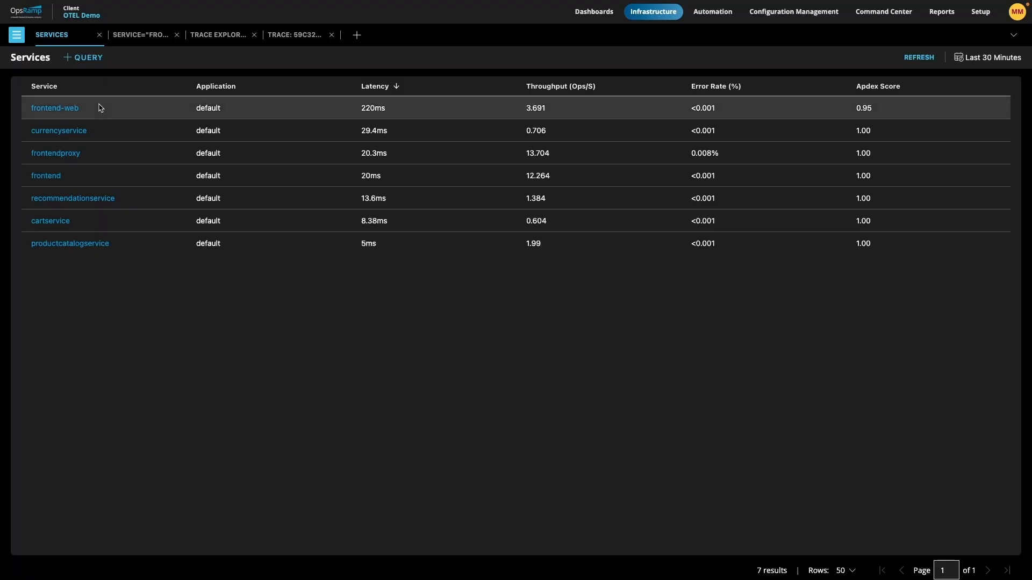
- Expand acme-dc01-leaf02's topology to connected switches and view acme-dc01-leaf03 metrics
left_click(219, 35)
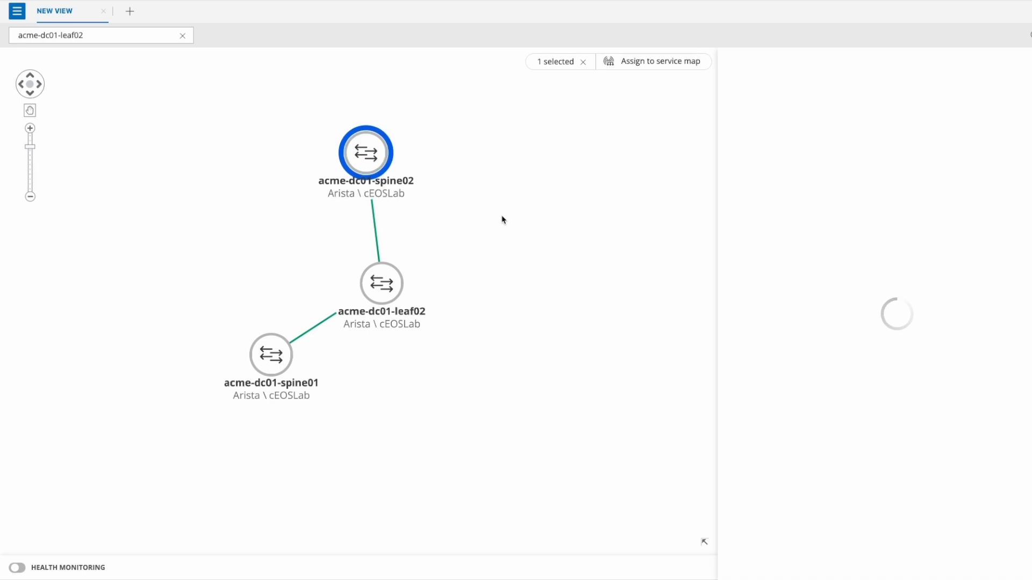
left_click(365, 152)
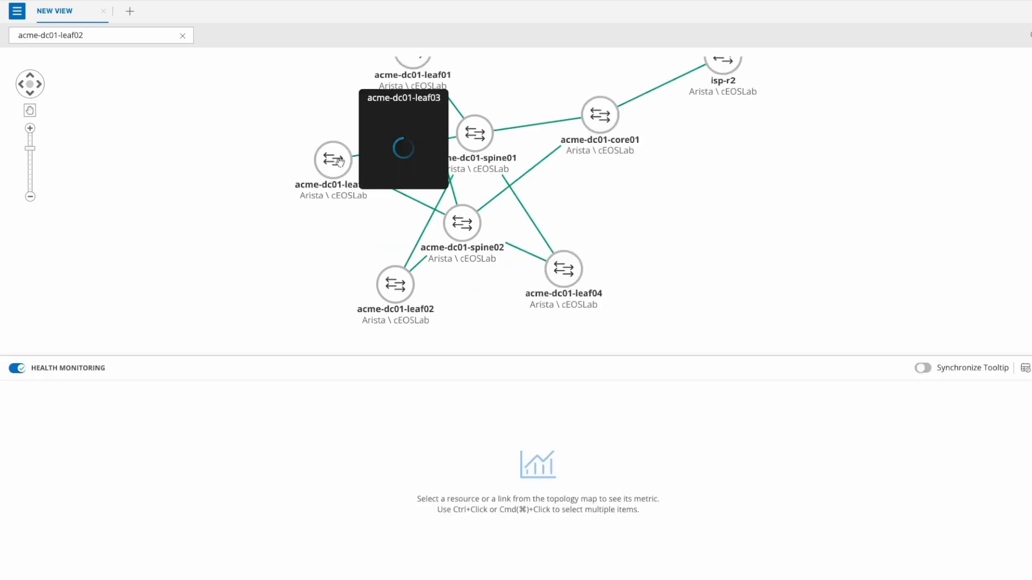
left_click(332, 160)
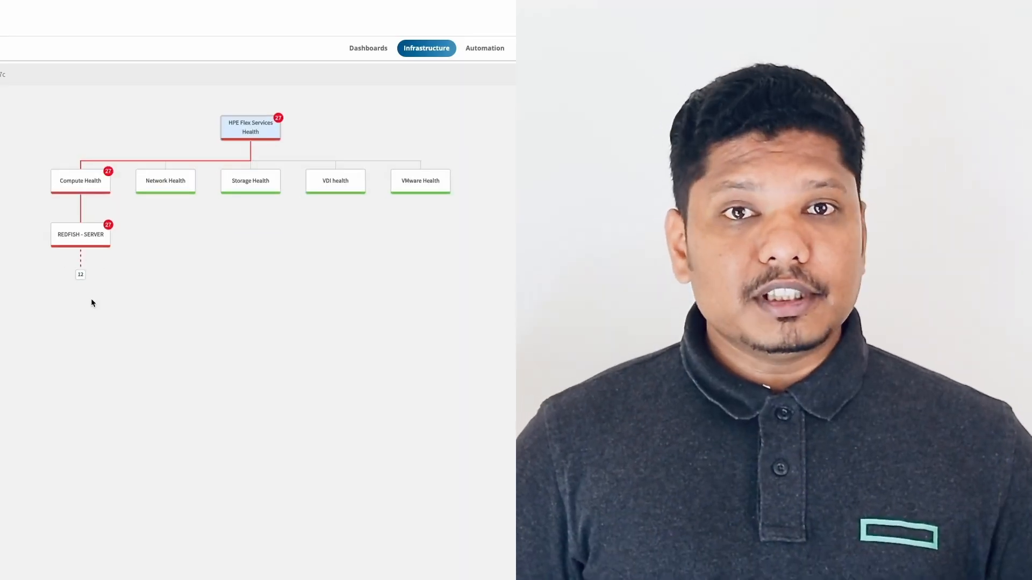
- Expand REDFISH - SERVER components and inspect the SERVER node carrying 25 alerts
left_click(81, 274)
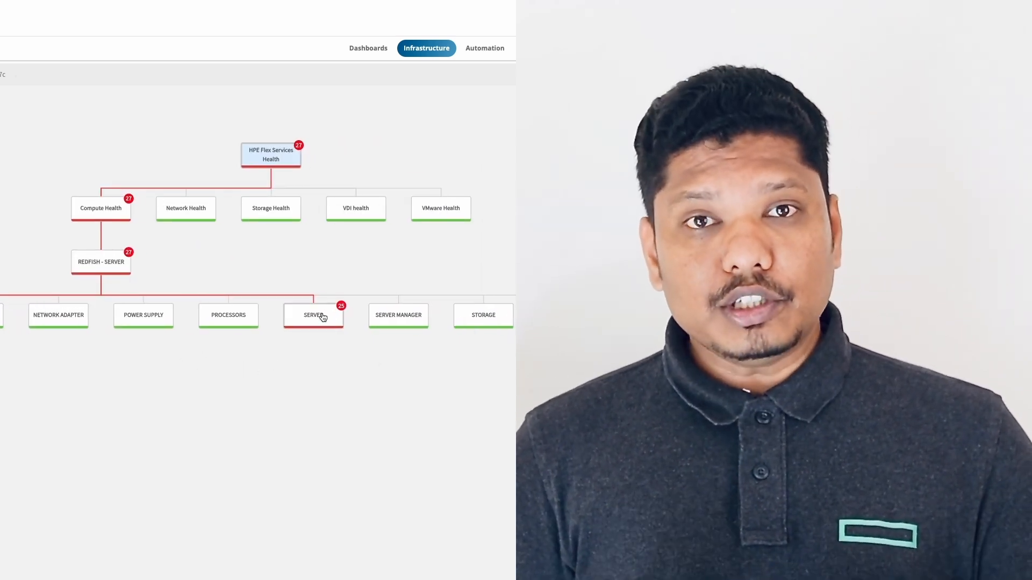
left_click(314, 315)
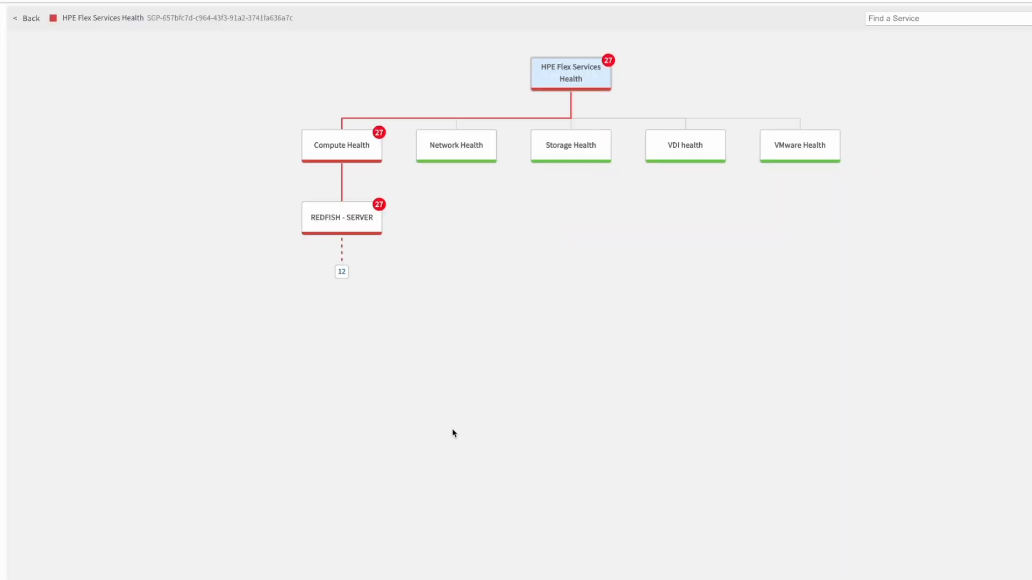
left_click(341, 271)
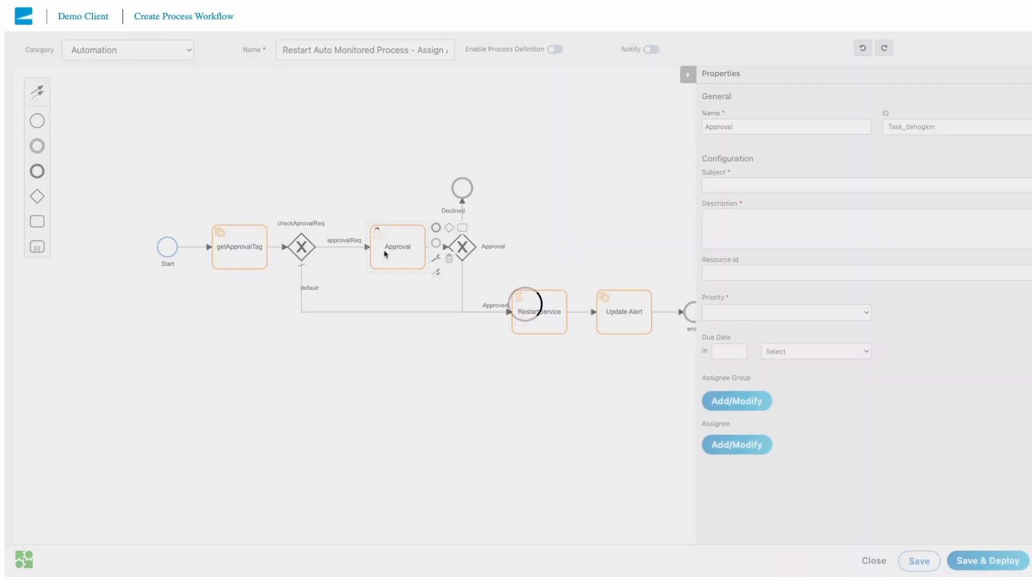
- View the Approval task's properties in the restart-process workflow editor
left_click(688, 74)
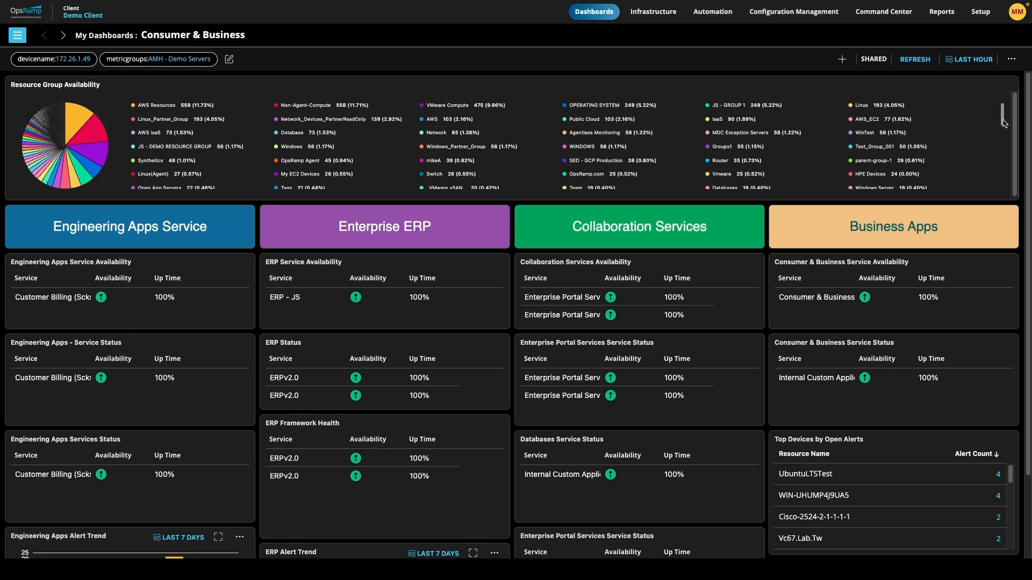
- Advance from the Consumer & Business dashboard to the Hybrid Cloud Dashboard
left_click(63, 34)
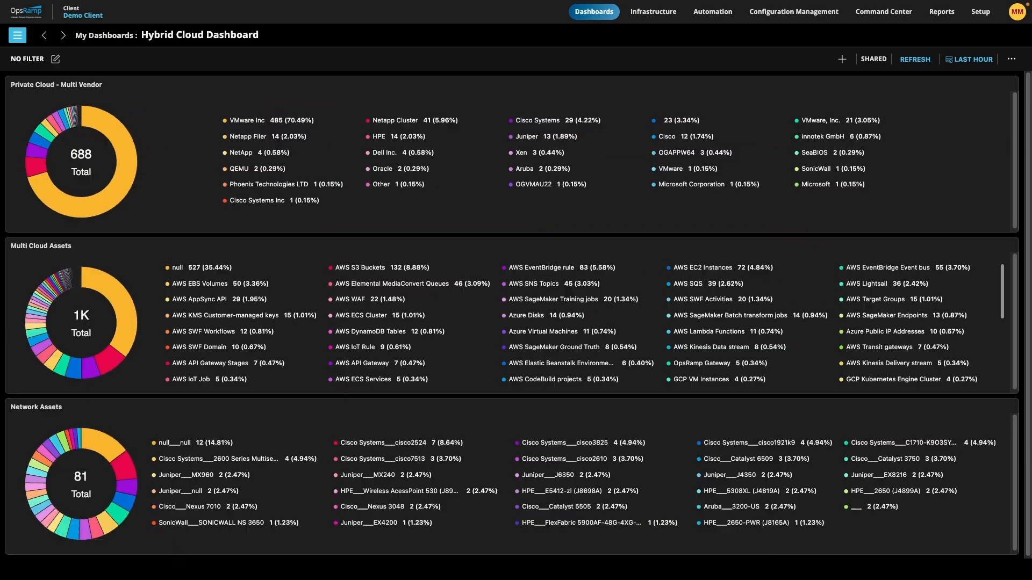
mouse_move(155, 327)
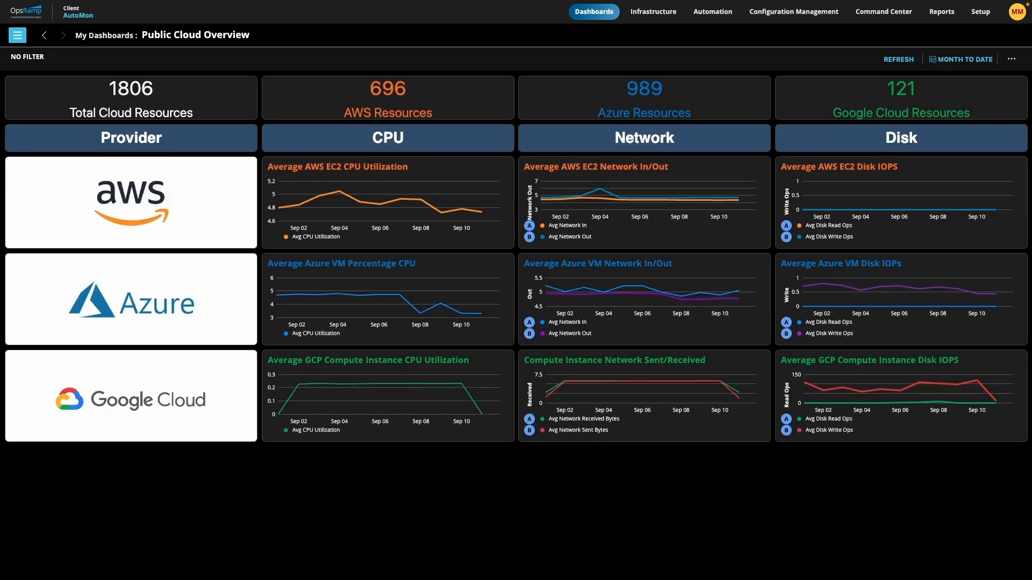
mouse_move(645, 201)
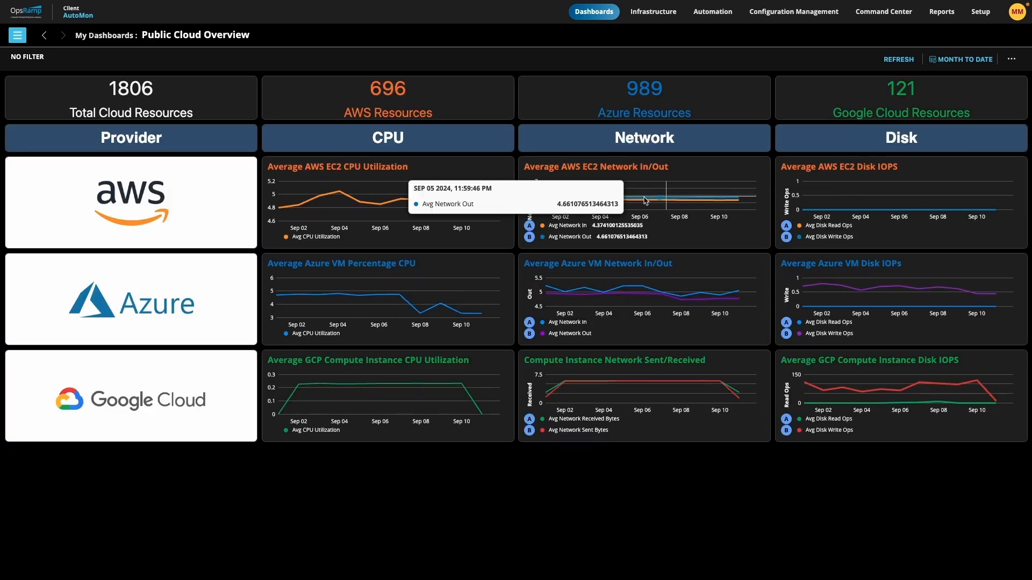